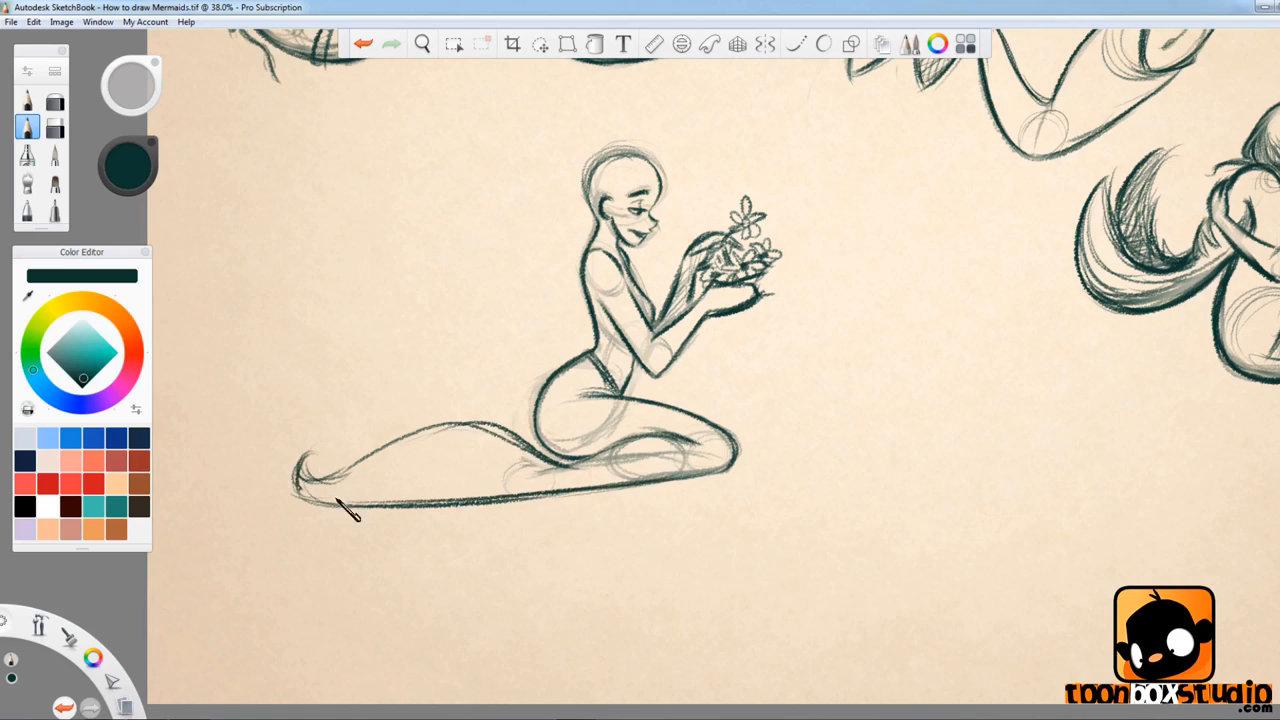
Retrace the tail's curled fin tip and its upper edge in dark green pencil.
left_click_drag(347, 510, 455, 447)
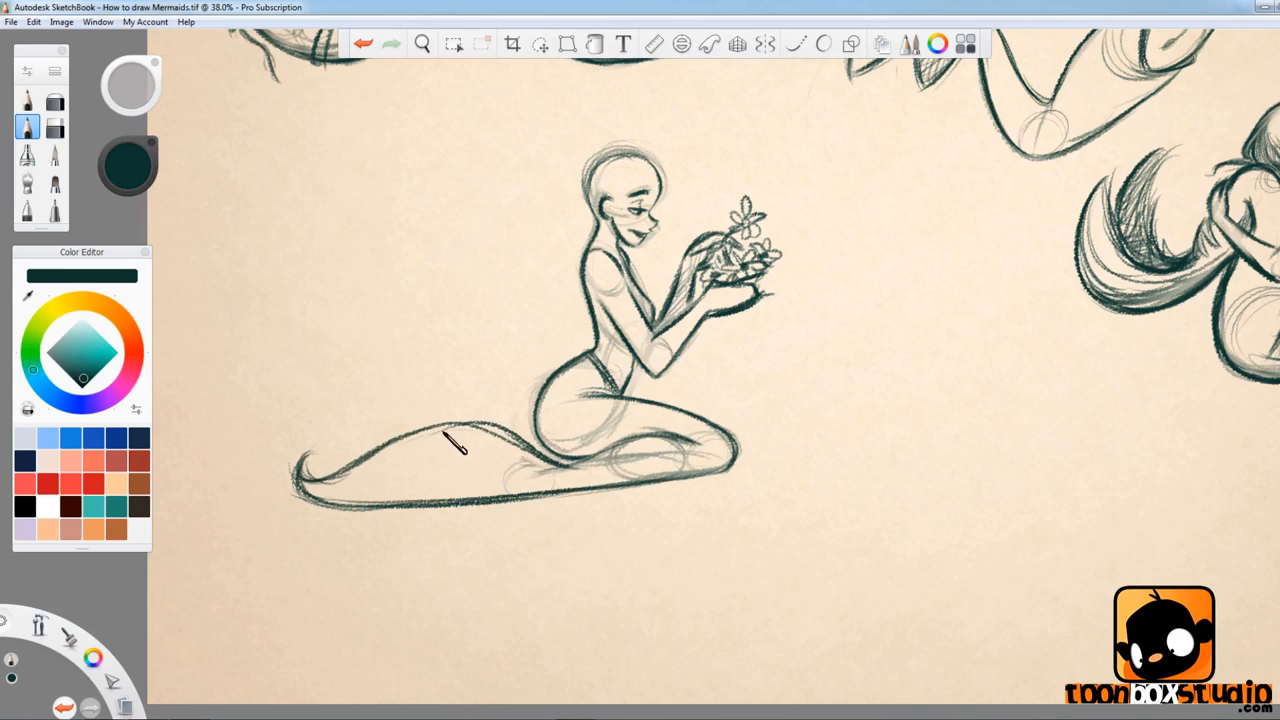
left_click_drag(440, 440, 560, 450)
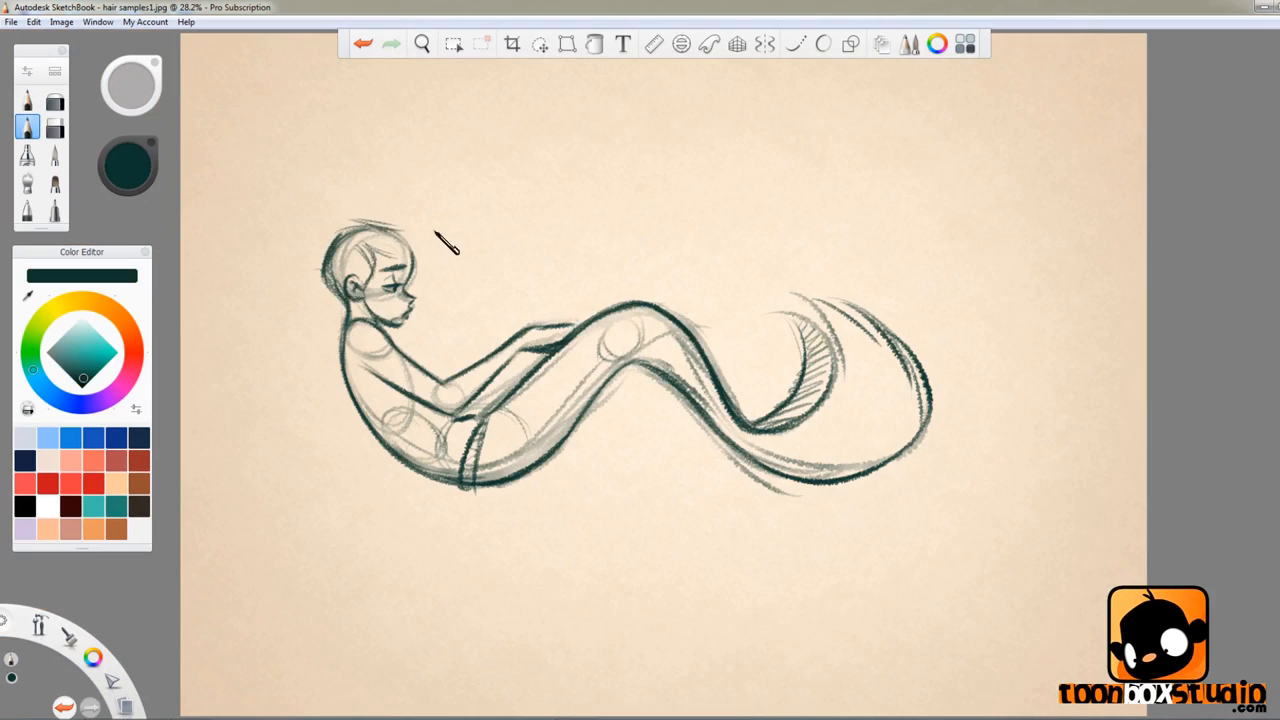
Draw one long pencil hair strand sweeping back from the reclining mermaid's head.
left_click_drag(390, 228, 575, 235)
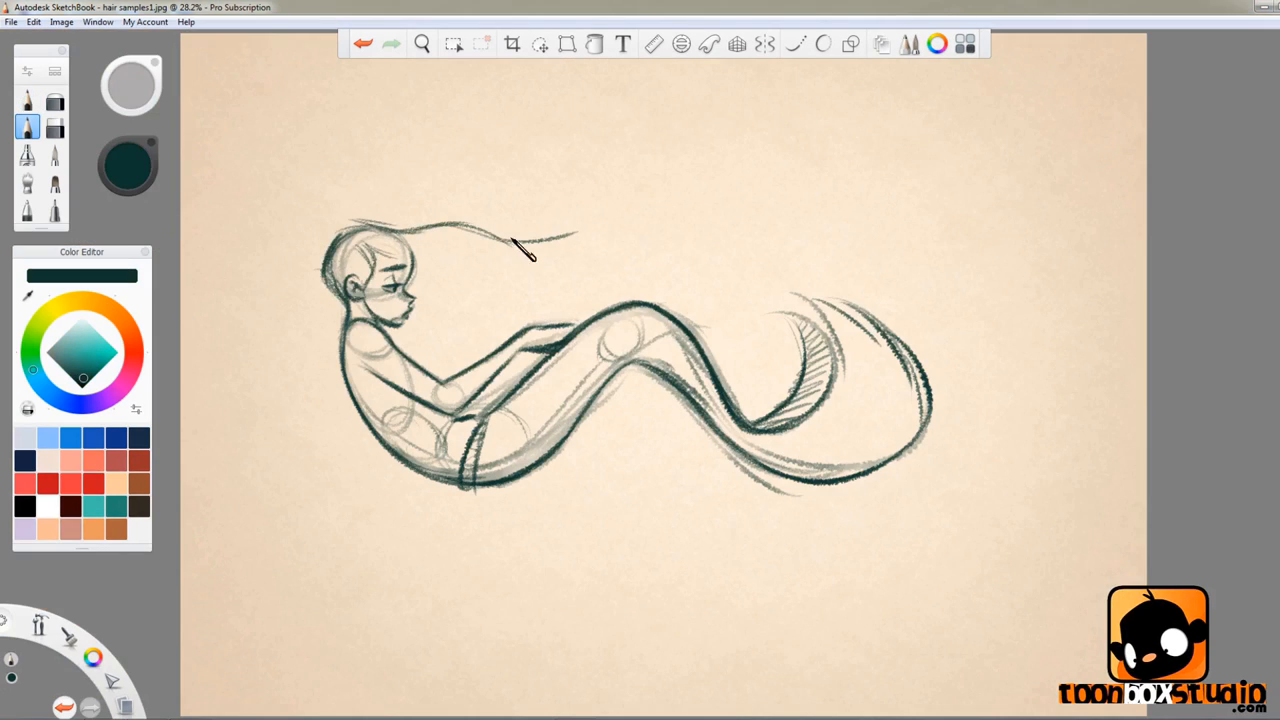